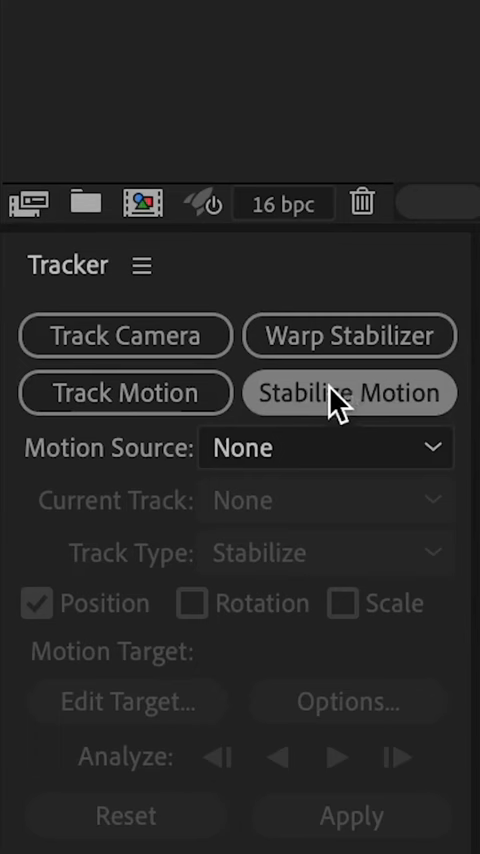
- Apply Warp Stabilizer to the RIVERWALK HYPERLAPSE 2 layer, starting analysis at 50% smoothness
left_click(349, 392)
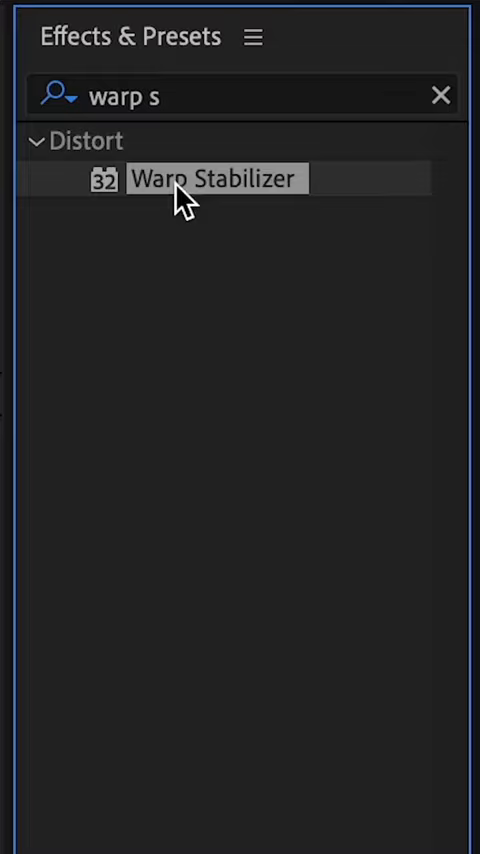
double_click(213, 178)
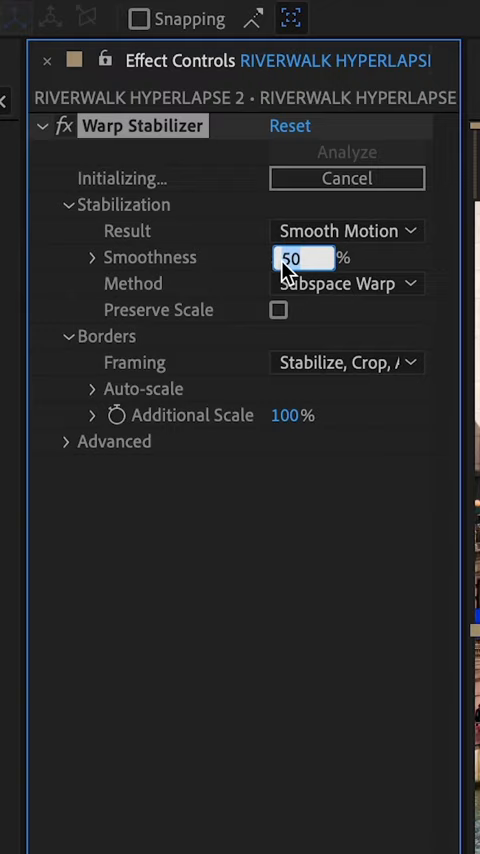